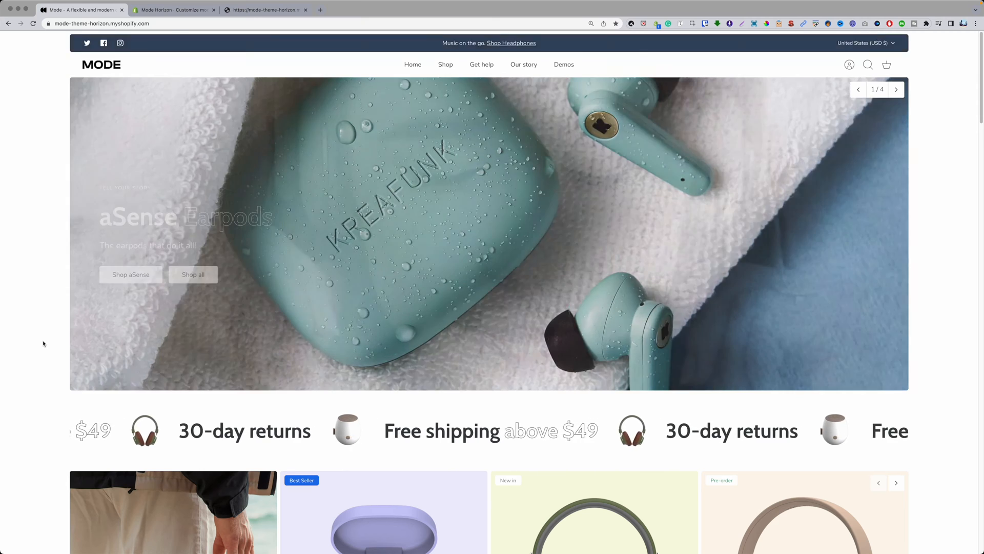
# Launch the storefront preview of mode-v2.1.0 from its actions menu on the Themes page.
pyautogui.click(265, 9)
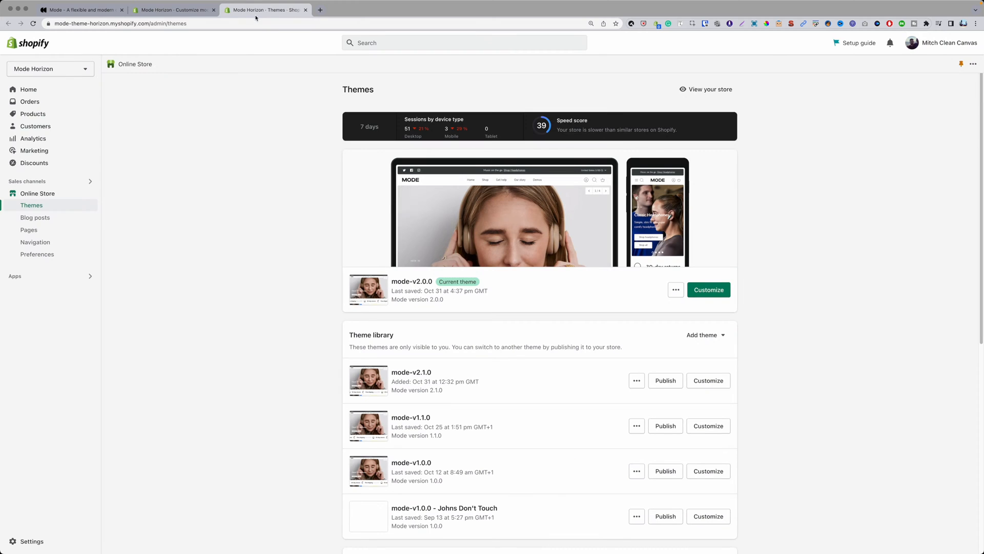
pyautogui.click(637, 381)
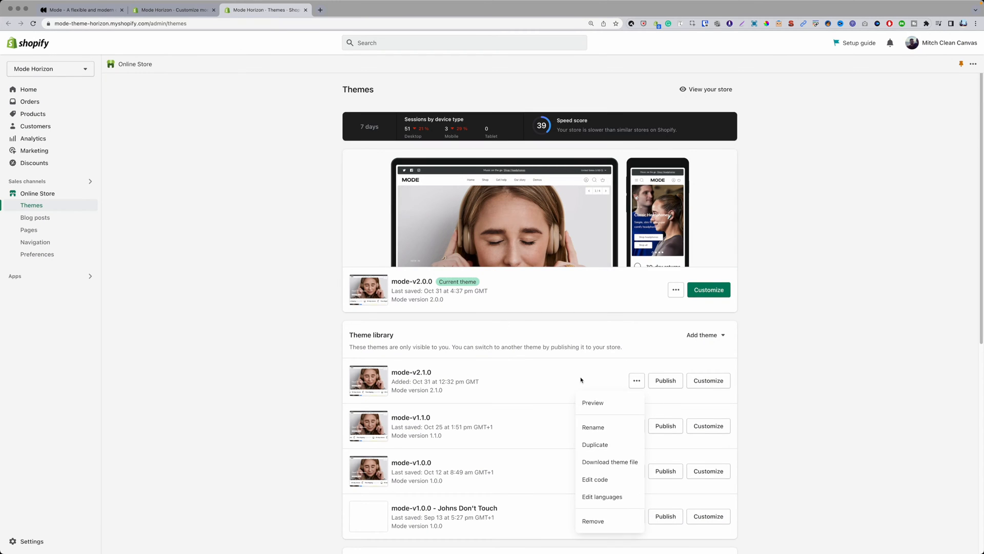
pyautogui.moveTo(593, 402)
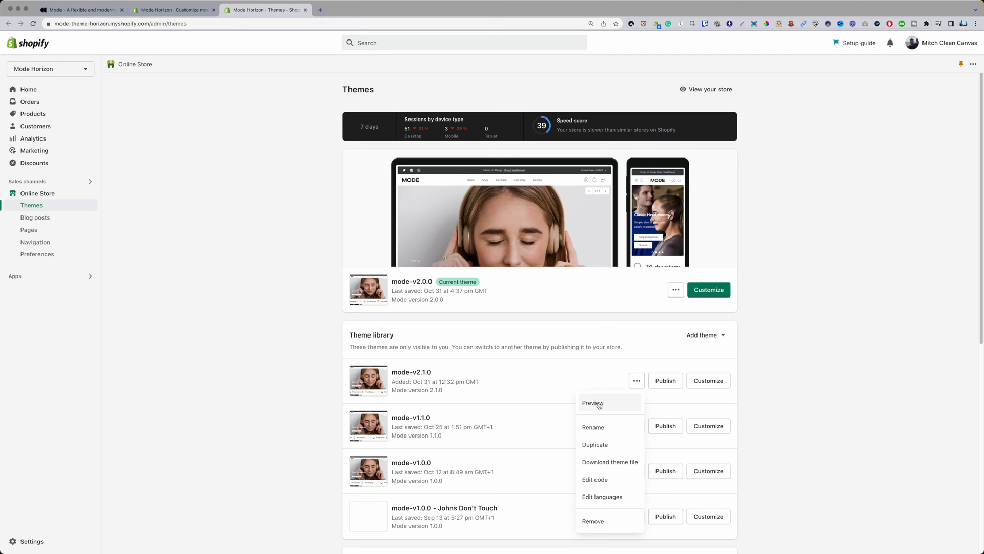
pyautogui.click(592, 402)
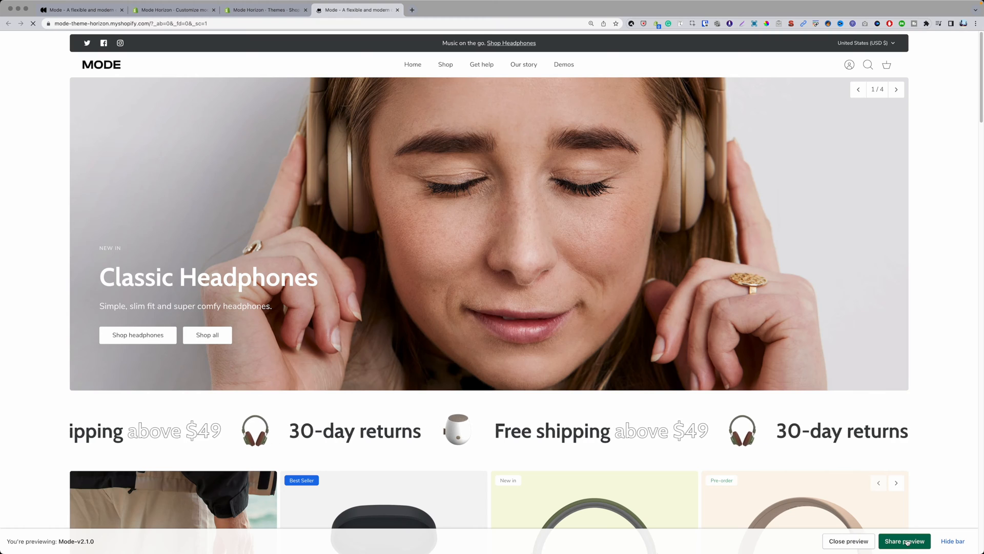
# Show the two-day Share preview link for mode-v2.1.0, then dismiss the dialog.
pyautogui.click(904, 540)
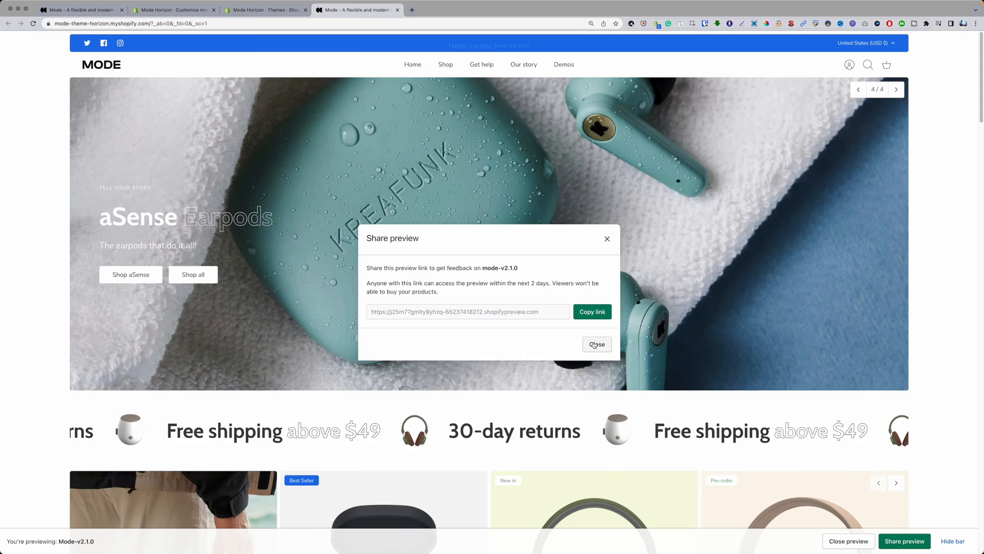
pyautogui.click(596, 345)
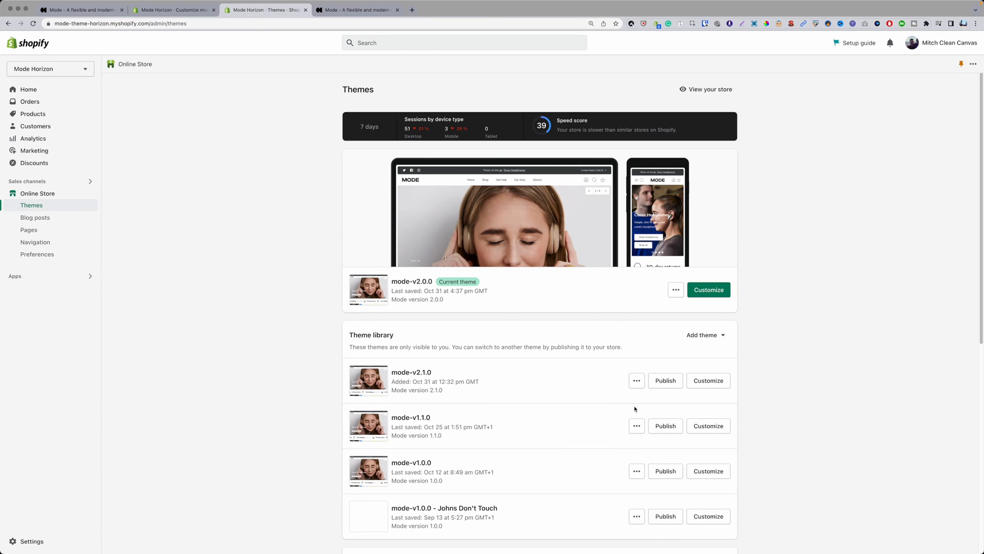
# Copy the link address of the Preview entry in mode-v2.1.0's actions menu.
pyautogui.click(637, 379)
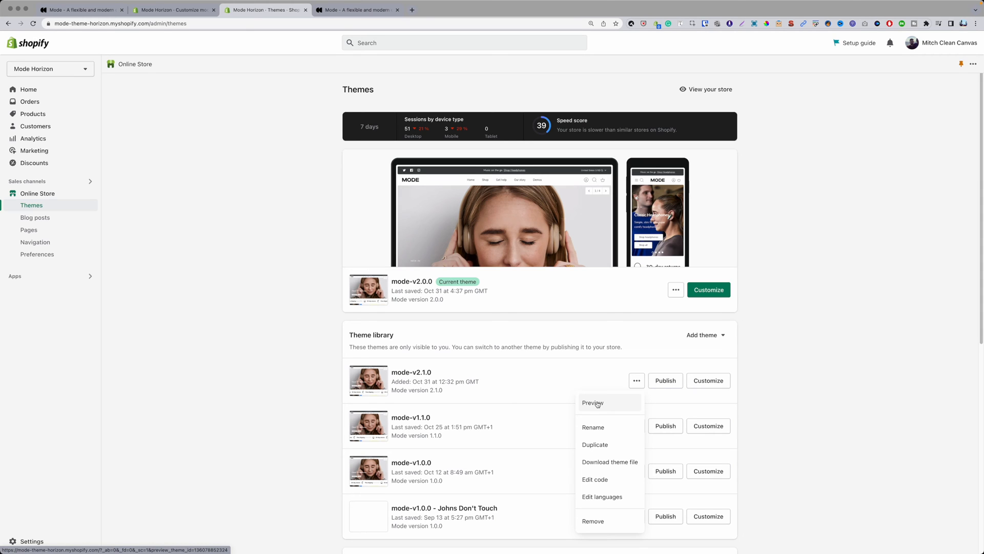
pyautogui.rightClick(592, 402)
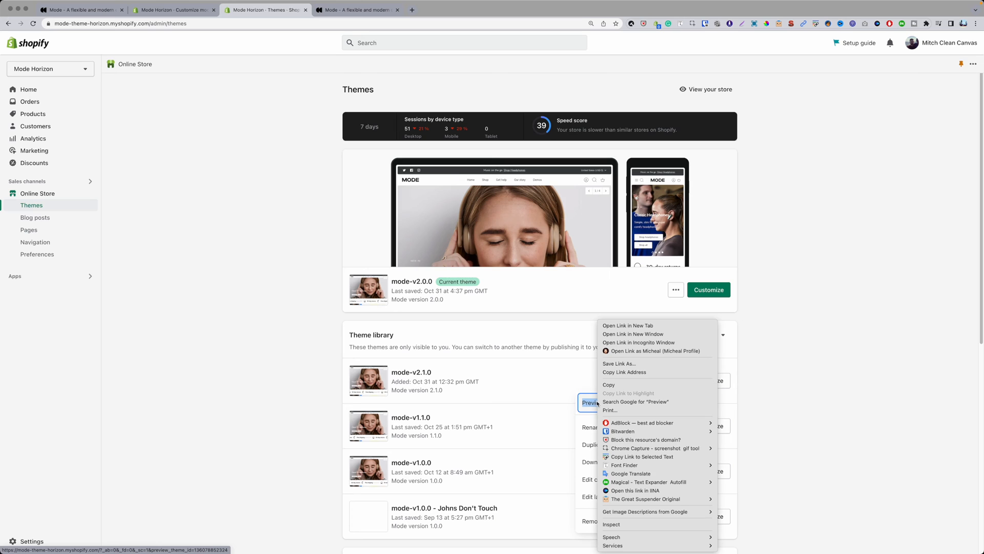
pyautogui.moveTo(624, 371)
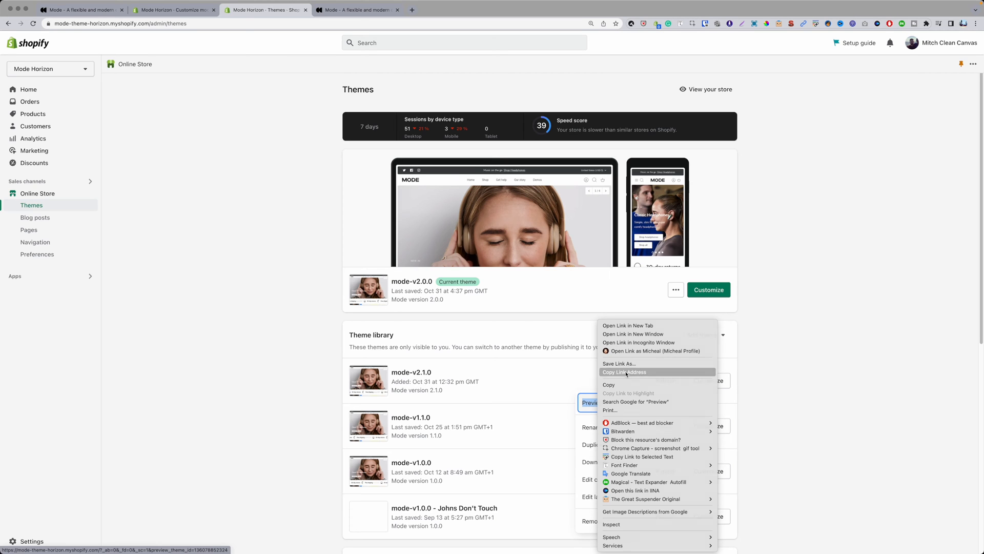
pyautogui.click(250, 309)
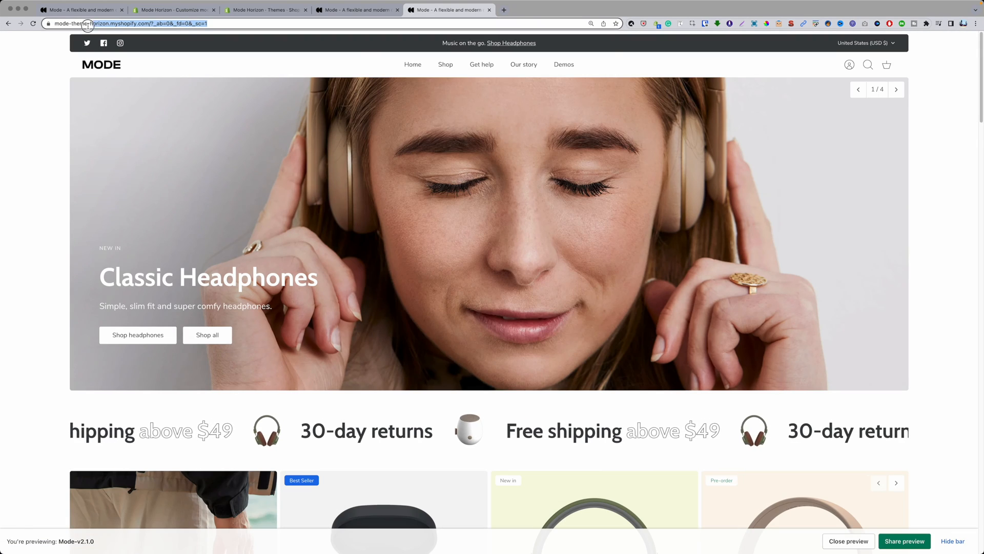
# Close the pasted preview tab and bring up link options for Preview in the mode-v2.1.0 editor.
pyautogui.click(126, 24)
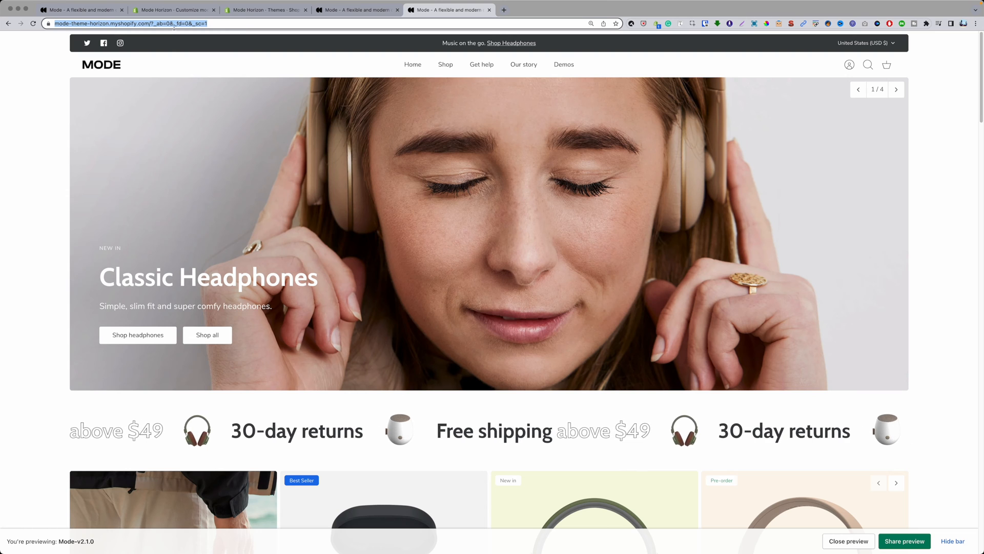
pyautogui.click(189, 24)
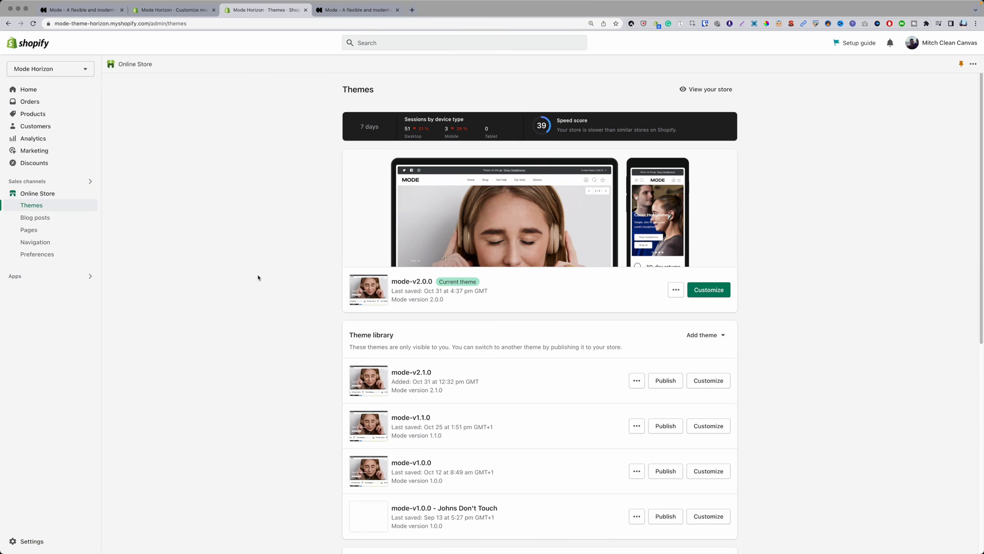
pyautogui.moveTo(723, 363)
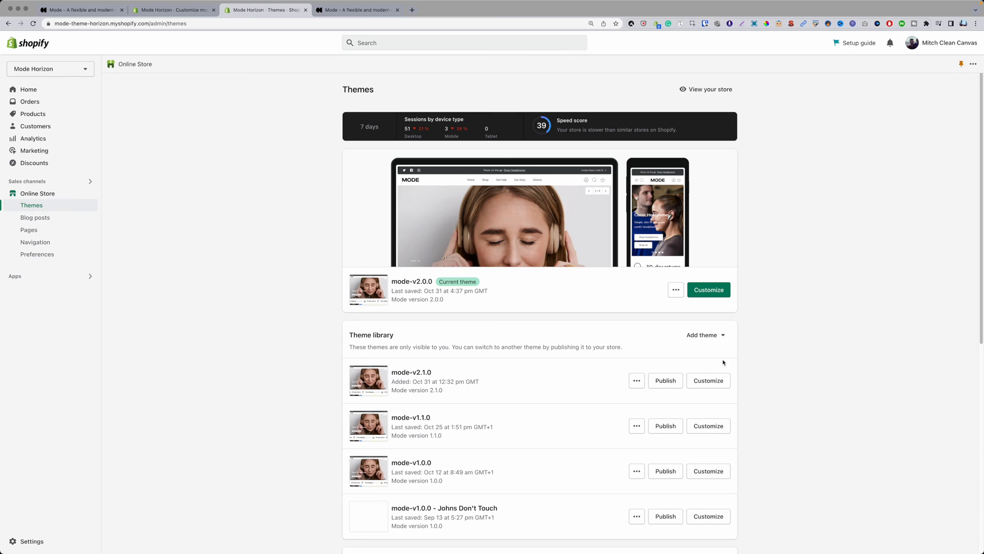
pyautogui.click(709, 289)
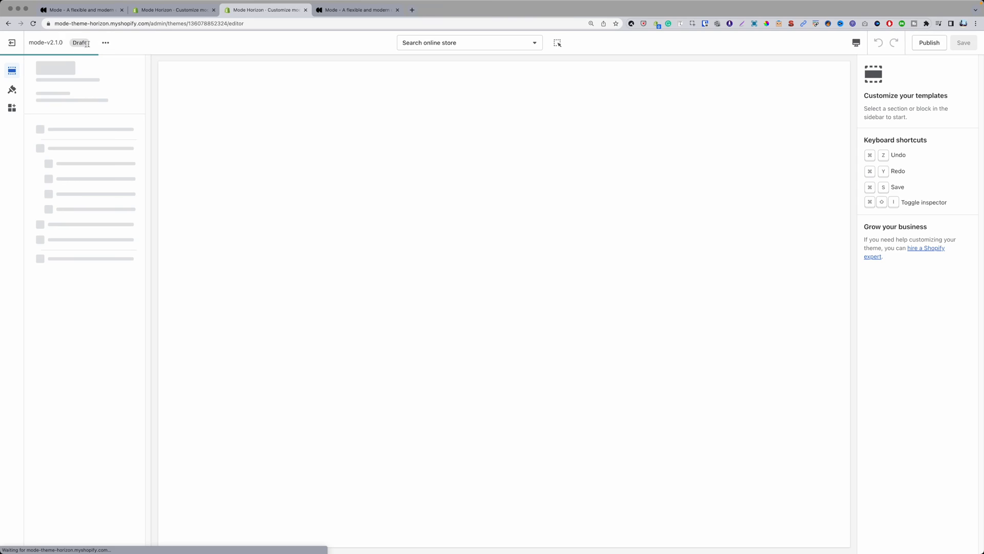
pyautogui.rightClick(34, 132)
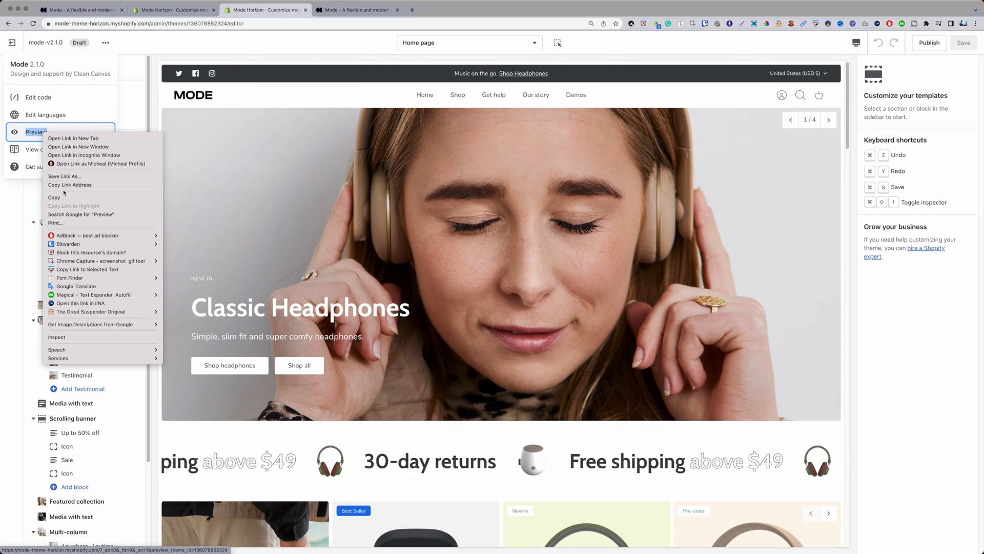
# Copy the editor's Preview link address and advance the home page slideshow preview.
pyautogui.click(73, 138)
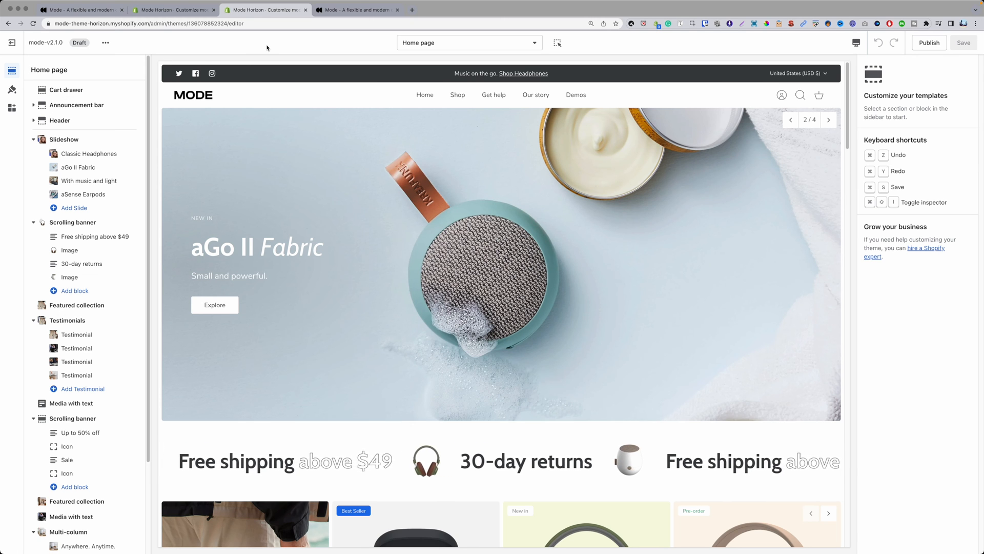
pyautogui.click(829, 120)
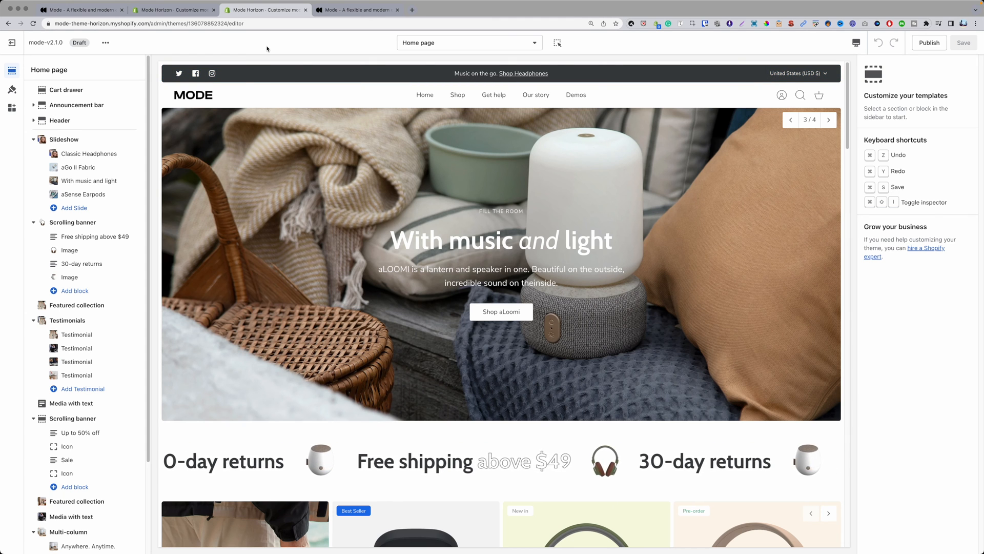
pyautogui.click(829, 120)
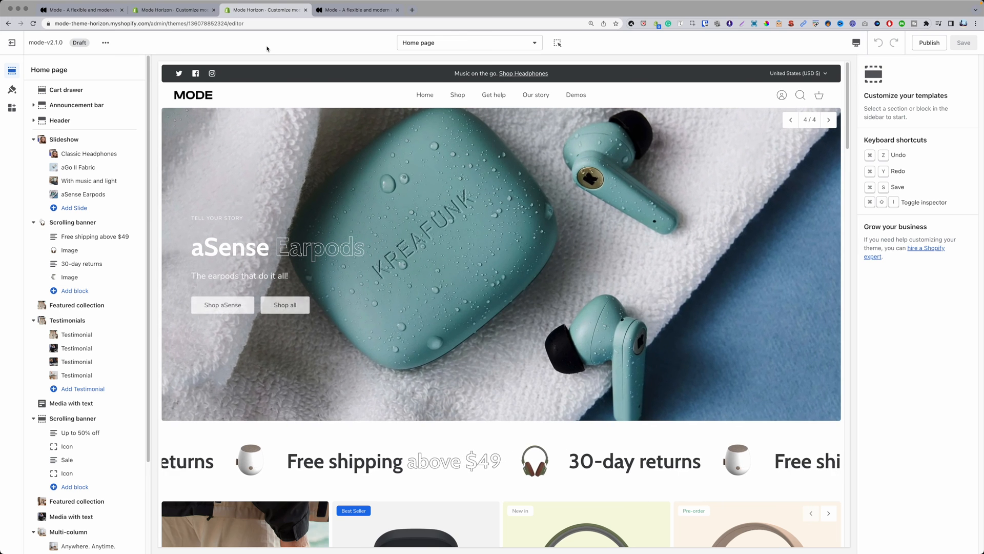